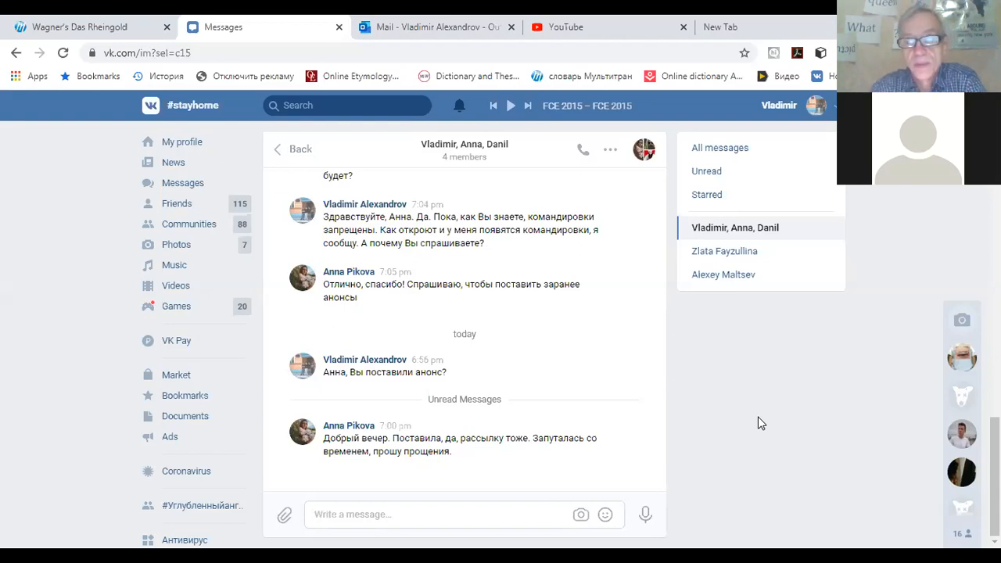
- Reply "no" to the unread chat asking whether to turn on the camera
{"action": "left_click", "coordinate": [352, 513]}
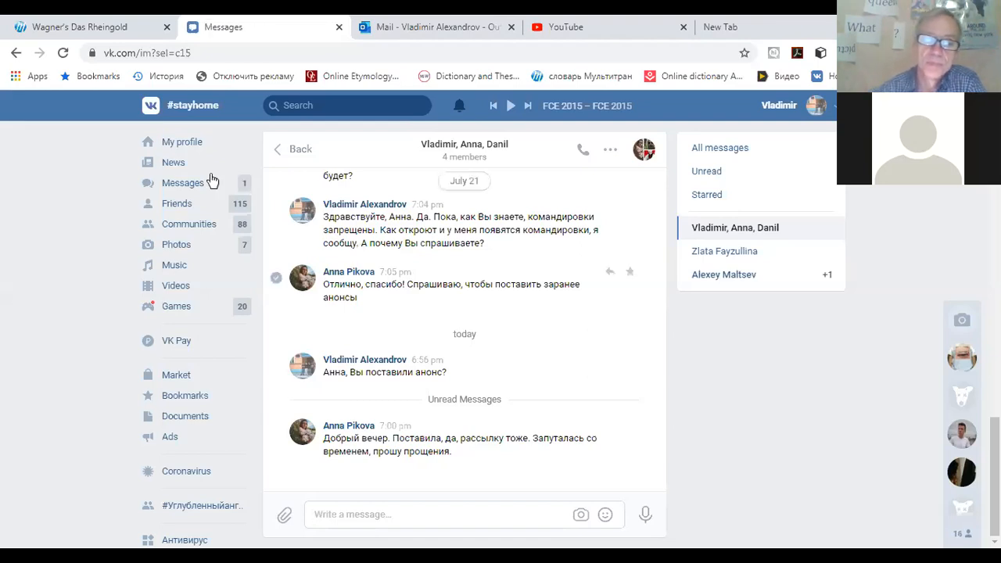
{"action": "left_click", "coordinate": [291, 148]}
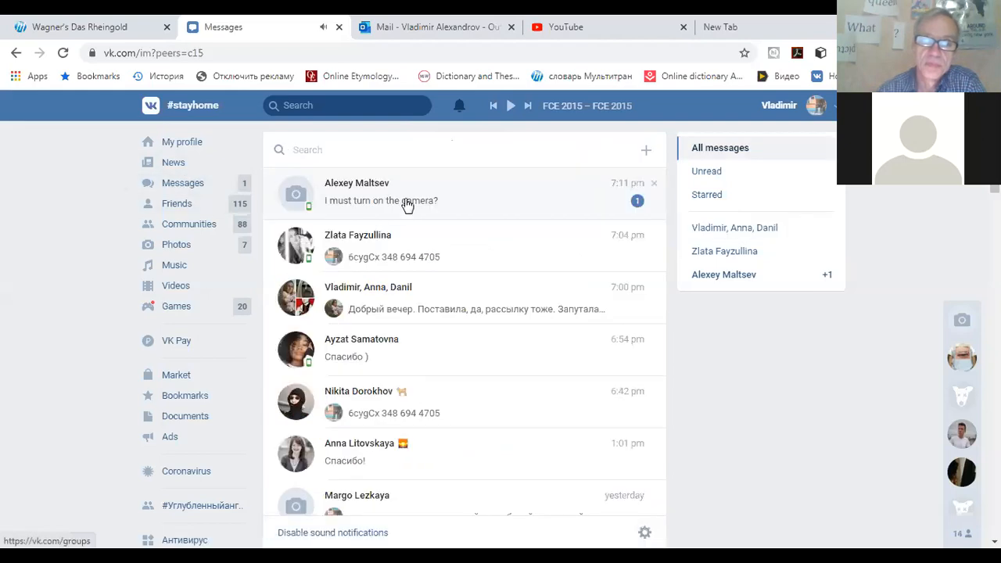
{"action": "mouse_move", "coordinate": [382, 203]}
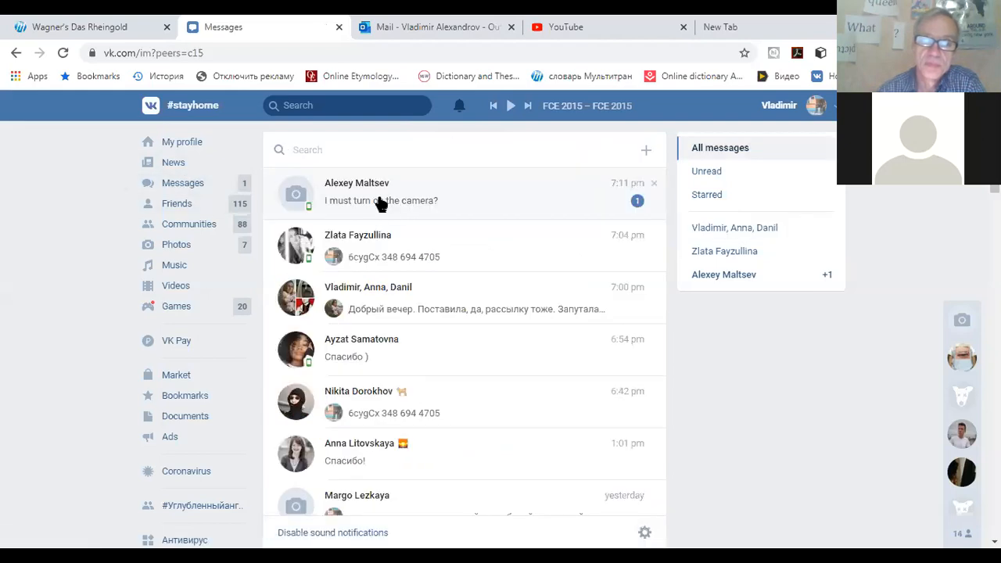
{"action": "left_click", "coordinate": [382, 191]}
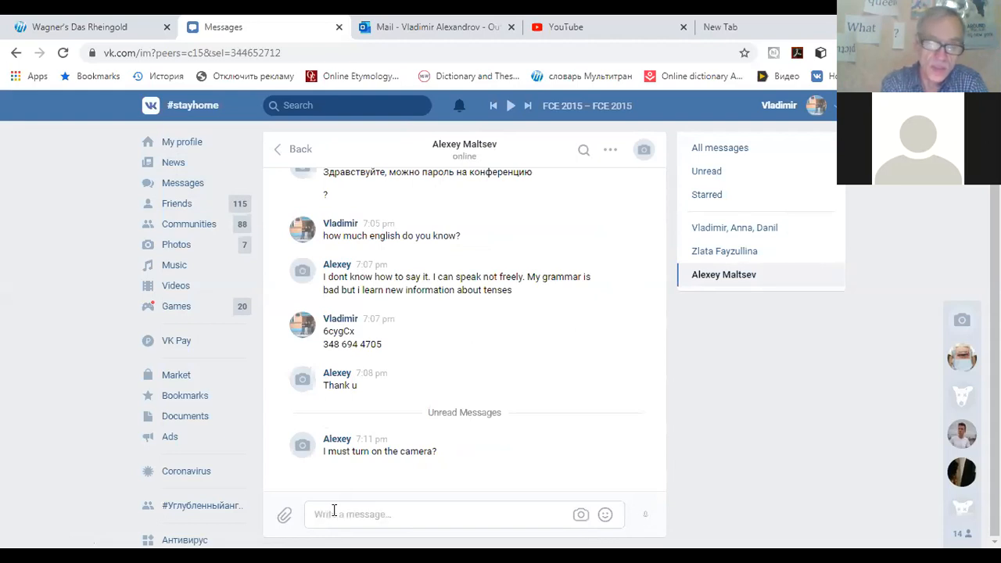
{"action": "type", "text": "n"}
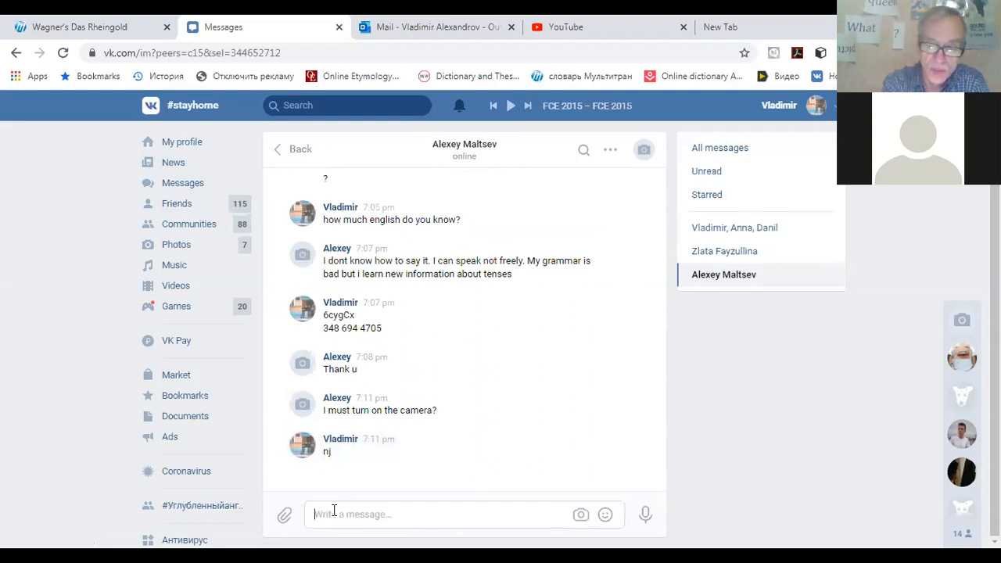
{"action": "type", "text": "no"}
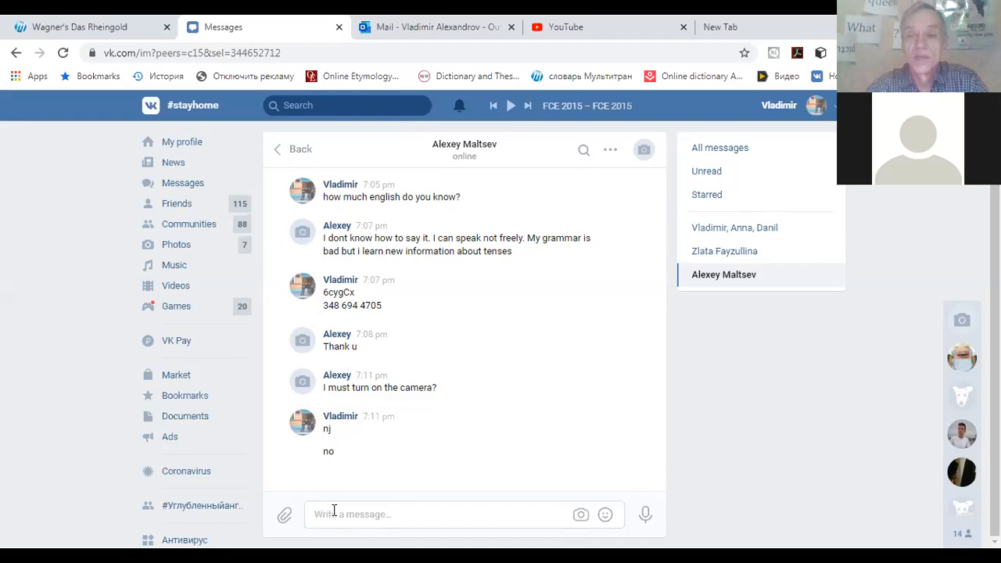
{"action": "left_click", "coordinate": [352, 513]}
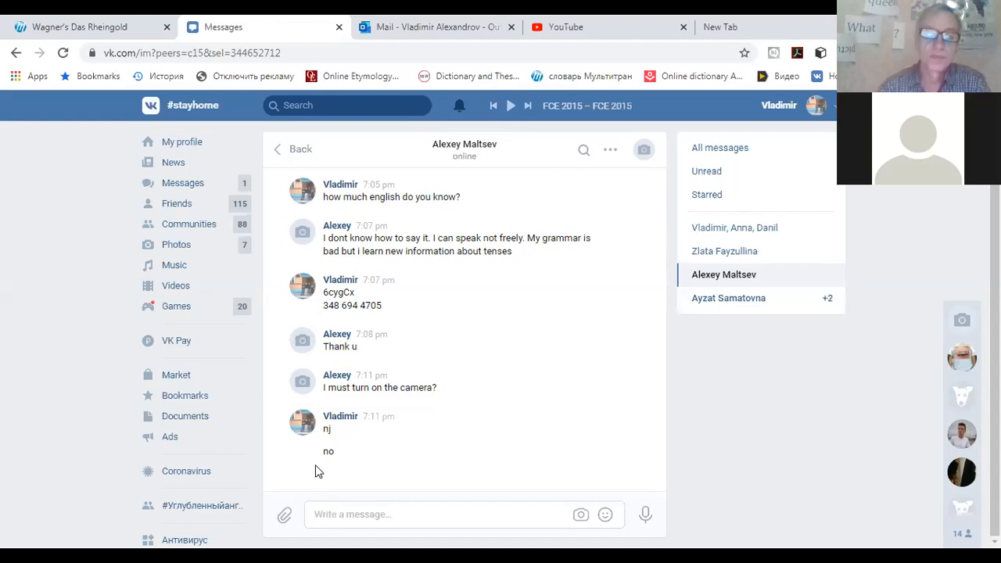
- Read the wrong-password chat, then return to the chat reporting the connection problem
{"action": "left_click", "coordinate": [290, 148]}
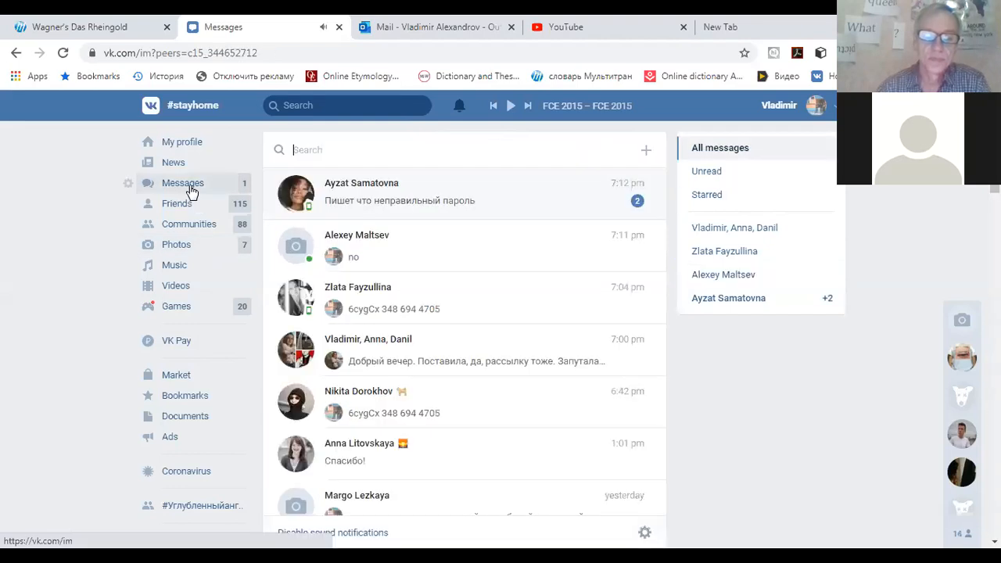
{"action": "left_click", "coordinate": [361, 190]}
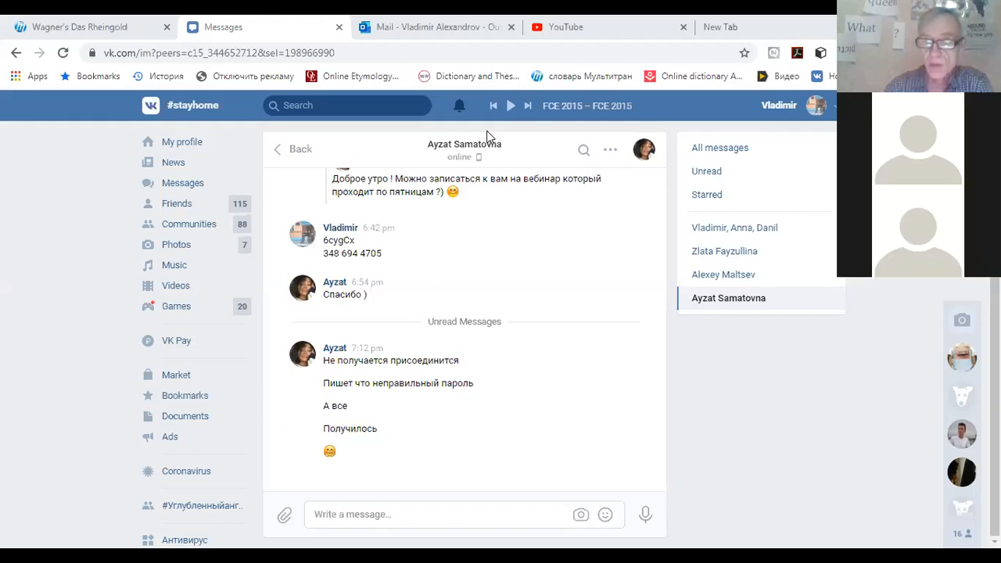
{"action": "mouse_move", "coordinate": [806, 310]}
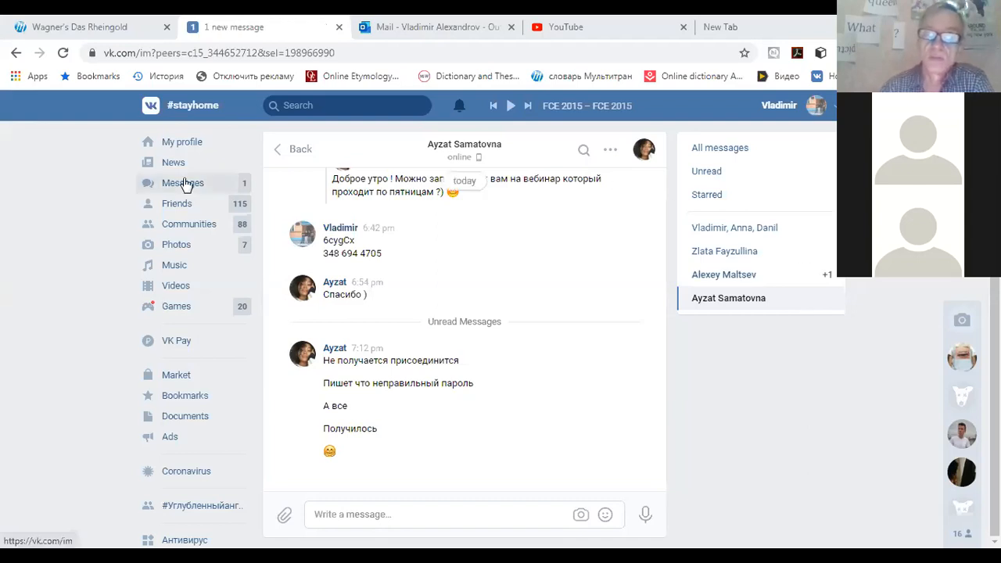
{"action": "left_click", "coordinate": [722, 275]}
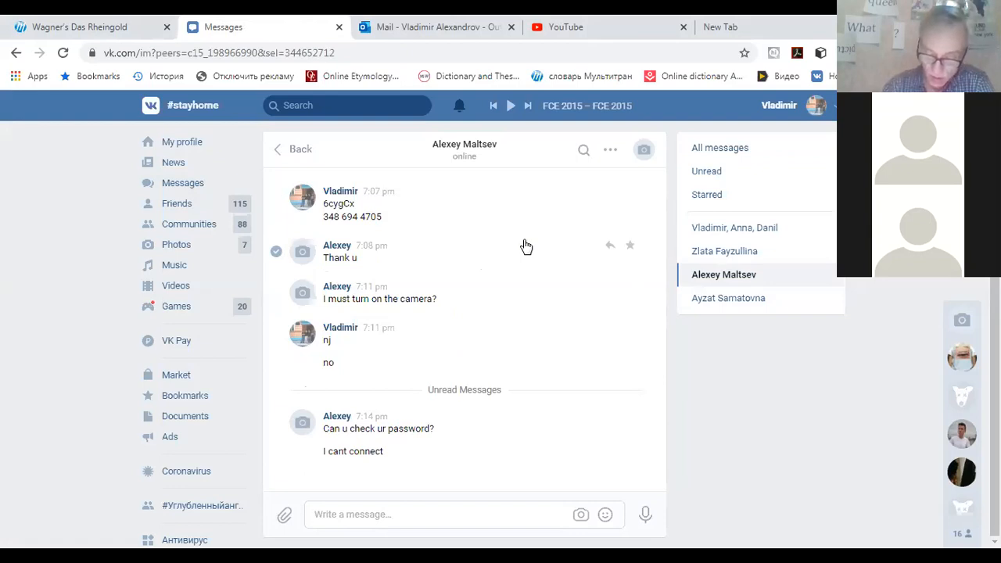
- Reply "everything is correct" to the student who can't connect
{"action": "left_click", "coordinate": [352, 513]}
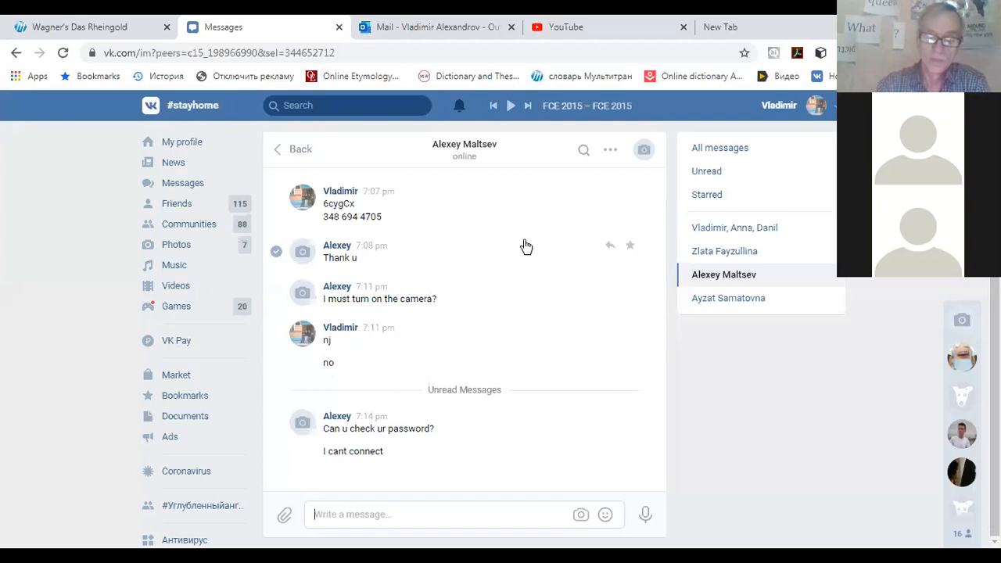
{"action": "type", "text": "everything is"}
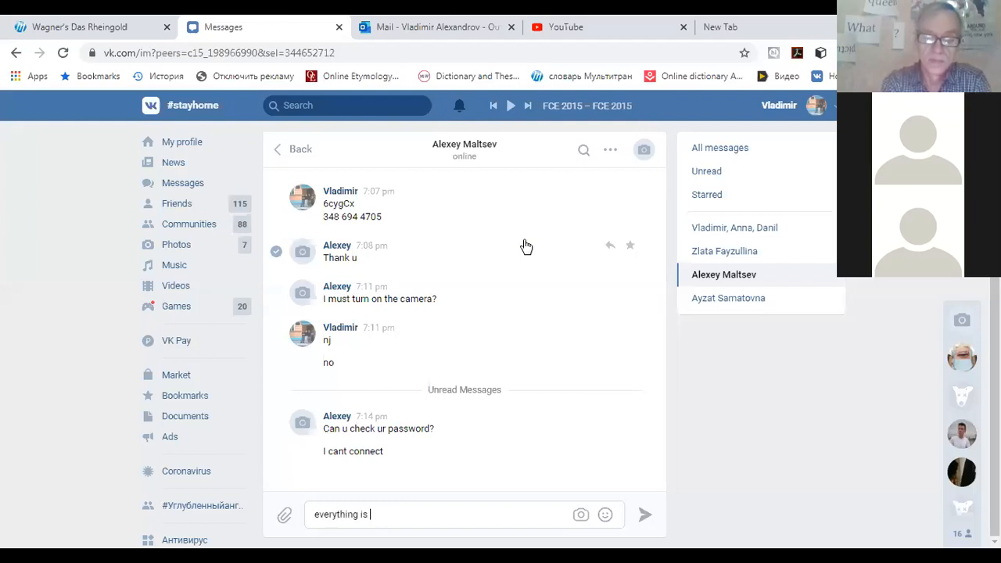
{"action": "type", "text": "corre"}
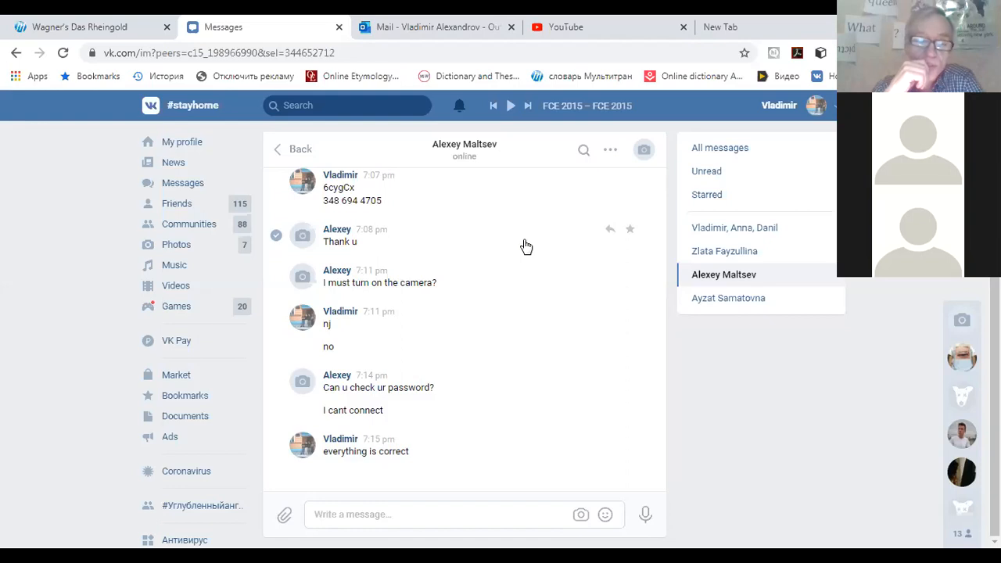
{"action": "left_click", "coordinate": [430, 512]}
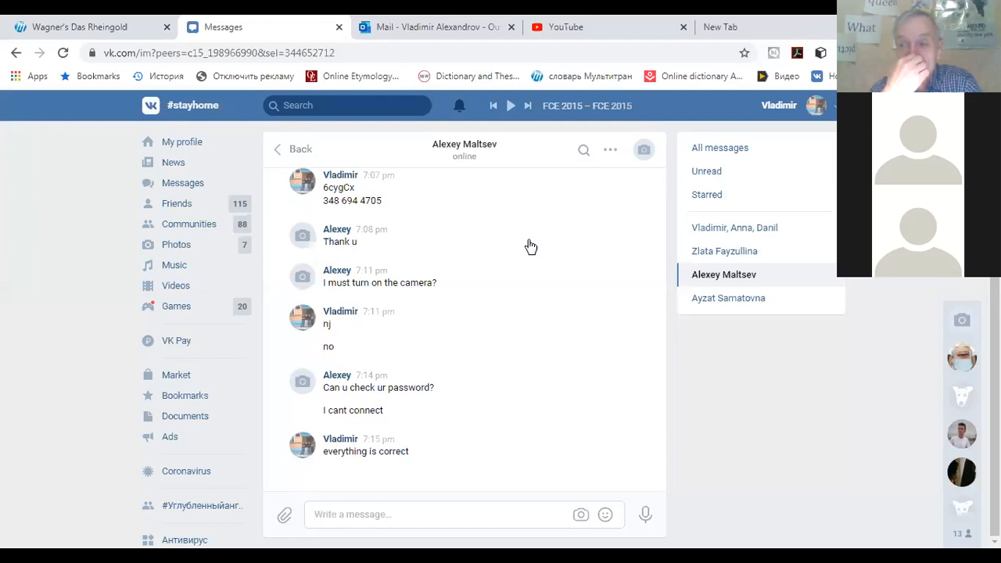
{"action": "left_click", "coordinate": [353, 513]}
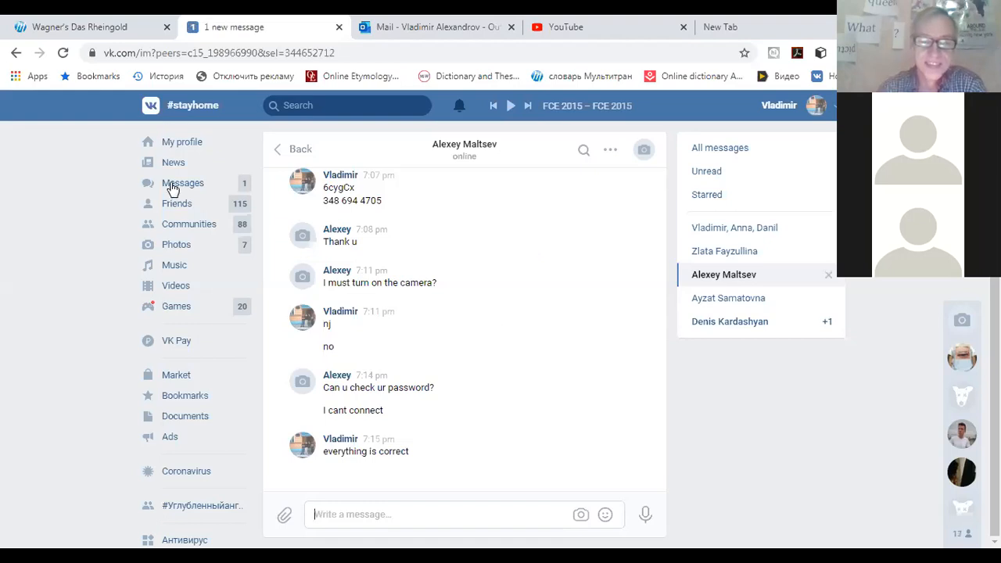
- Reopen the password chat and send "how much english do you know?"
{"action": "left_click", "coordinate": [291, 149]}
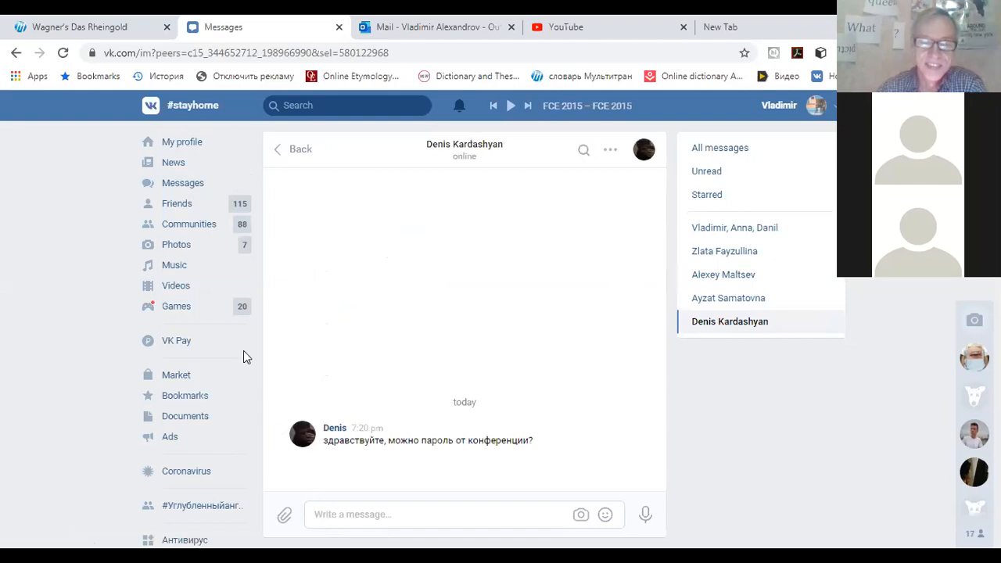
{"action": "left_click", "coordinate": [301, 149]}
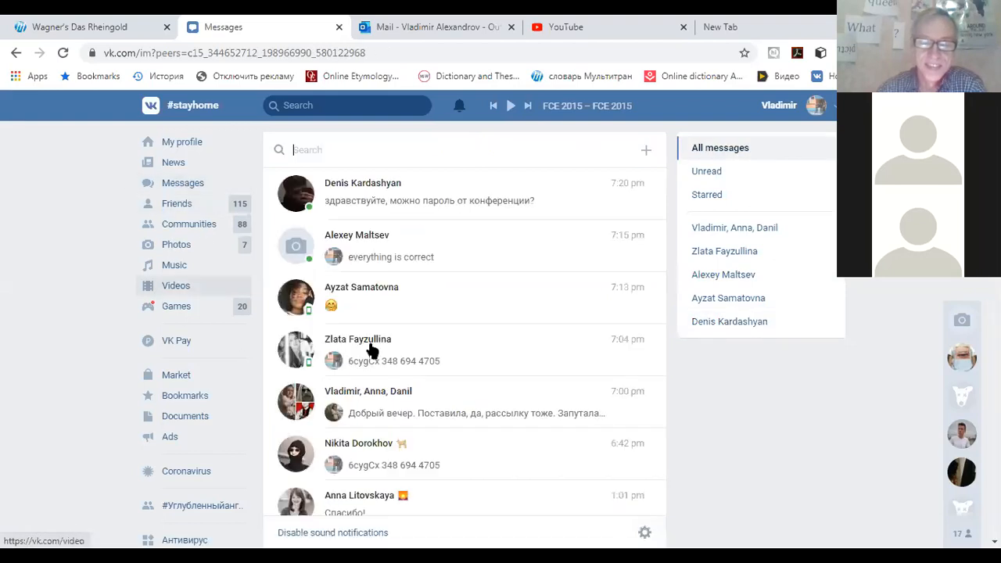
{"action": "left_click", "coordinate": [357, 245]}
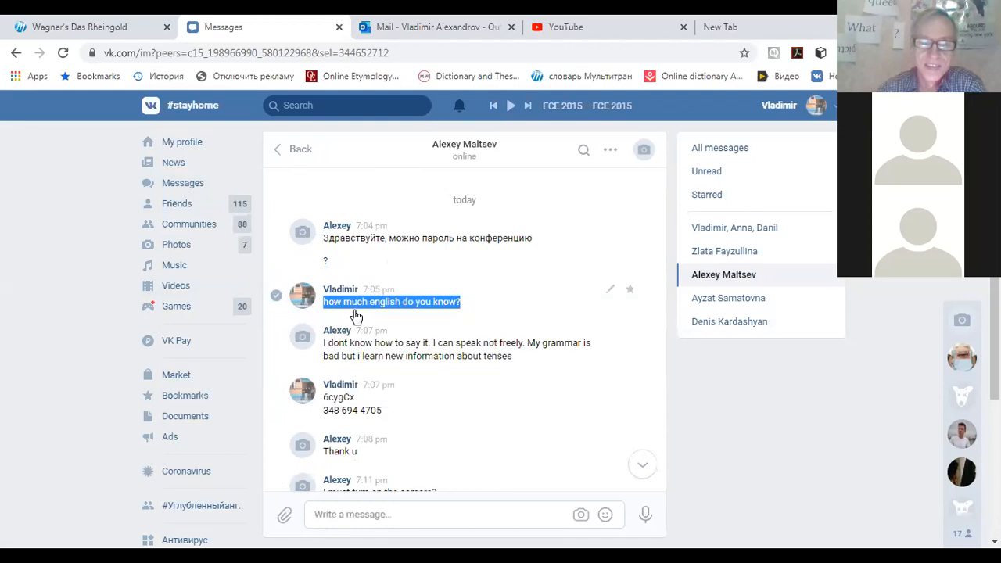
{"action": "left_click", "coordinate": [300, 149]}
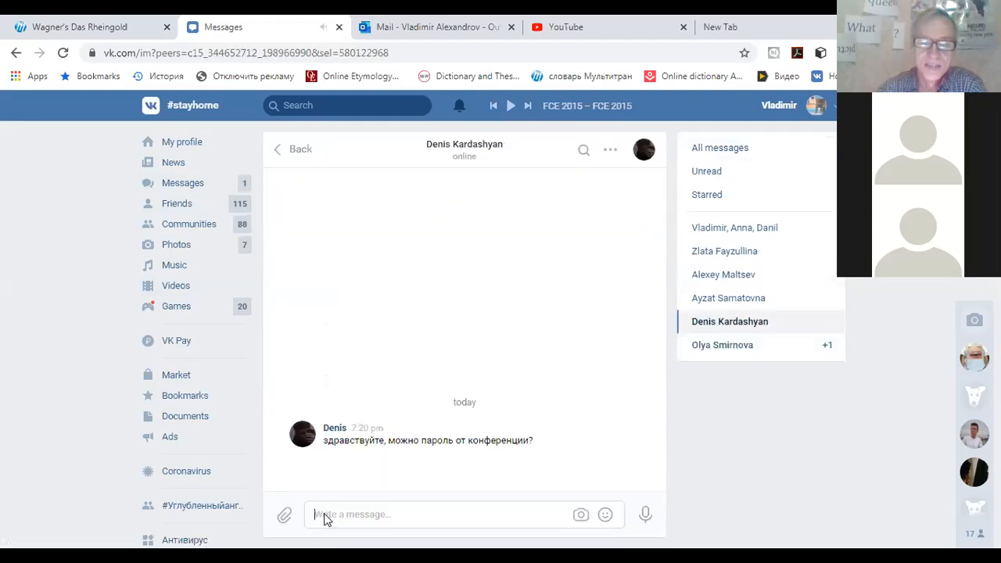
{"action": "type", "text": "how much english do you know?"}
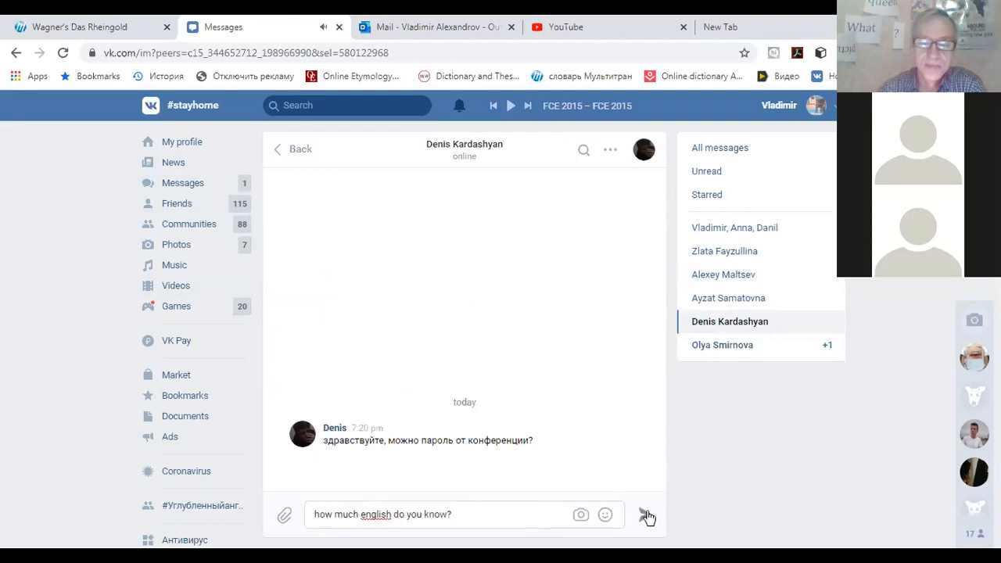
{"action": "left_click", "coordinate": [647, 515]}
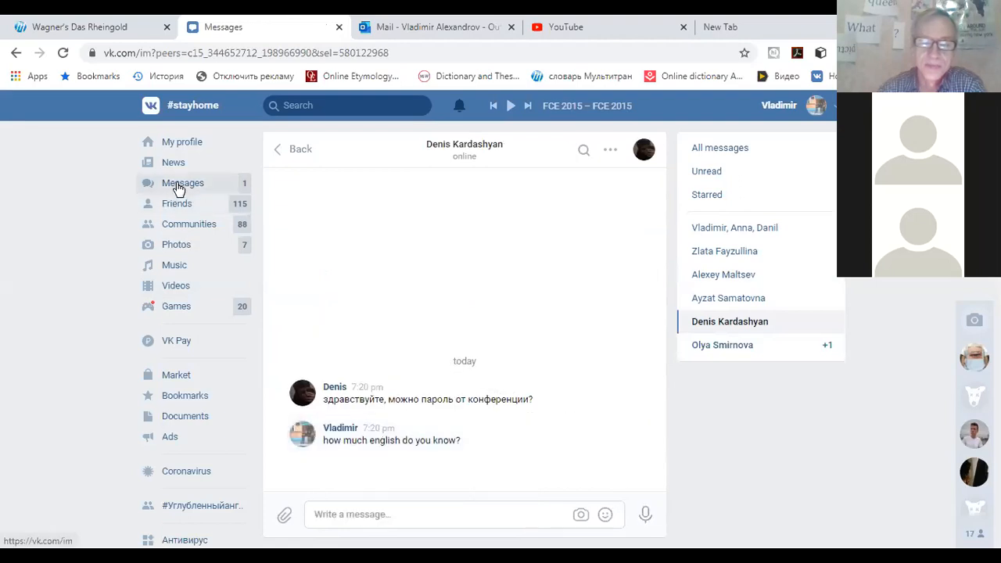
- Paste and send the same English-level question to the second student asking for the password
{"action": "left_click", "coordinate": [300, 148]}
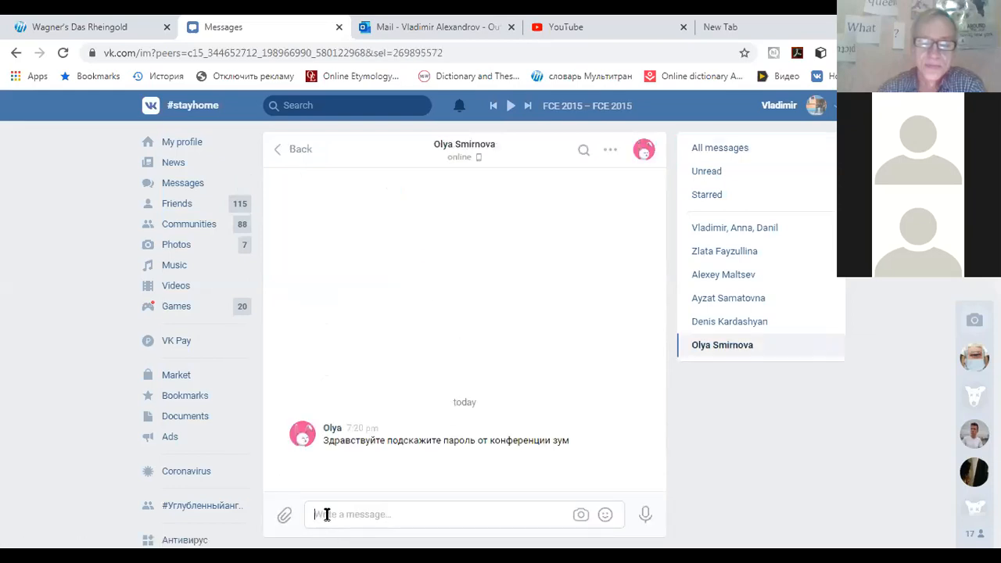
{"action": "right_click", "coordinate": [325, 514]}
{"action": "type", "text": "how much english do you know?"}
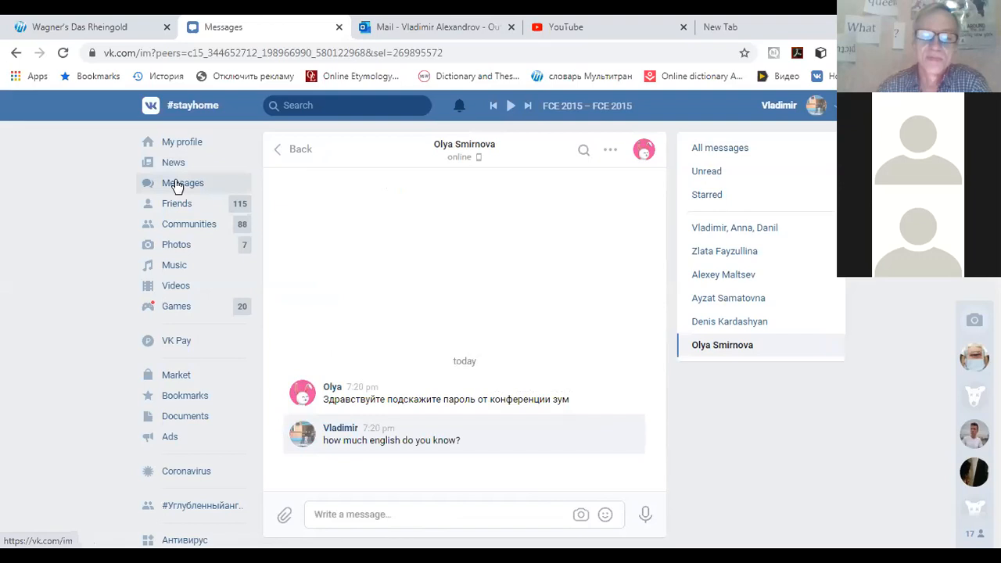
- Read the student's "Enough" reply and start typing an answer in that chat
{"action": "left_click", "coordinate": [300, 148]}
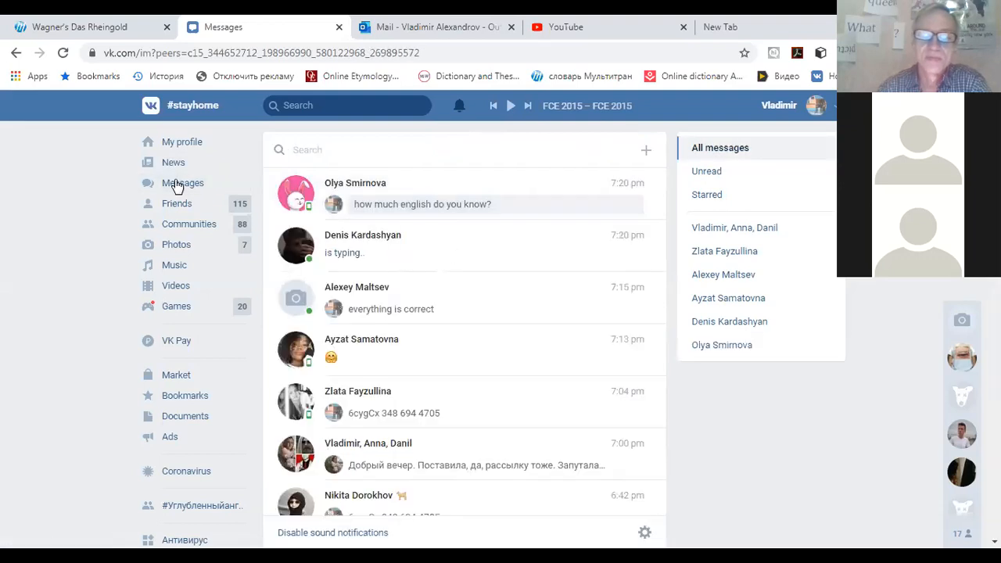
{"action": "mouse_move", "coordinate": [583, 178]}
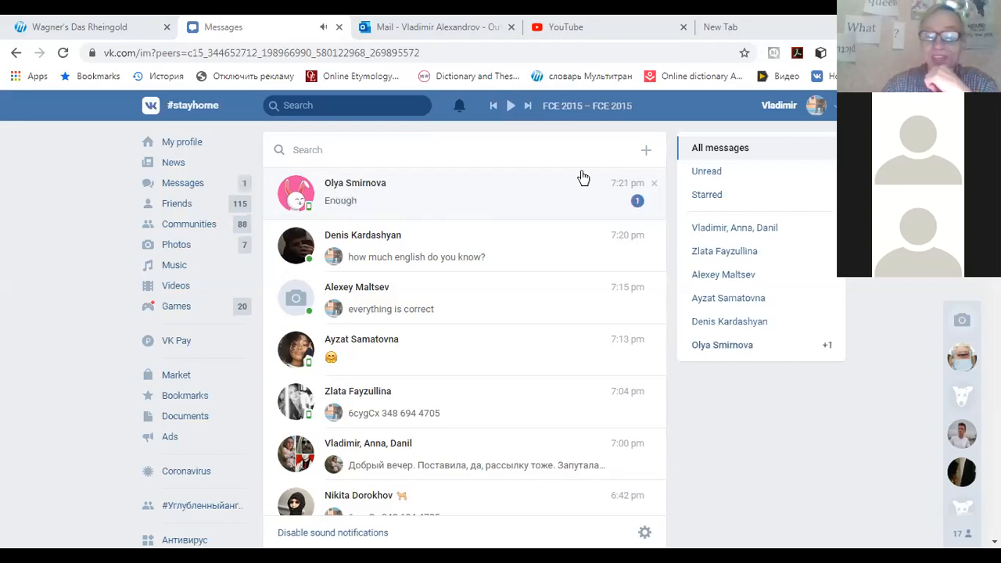
{"action": "mouse_move", "coordinate": [375, 203]}
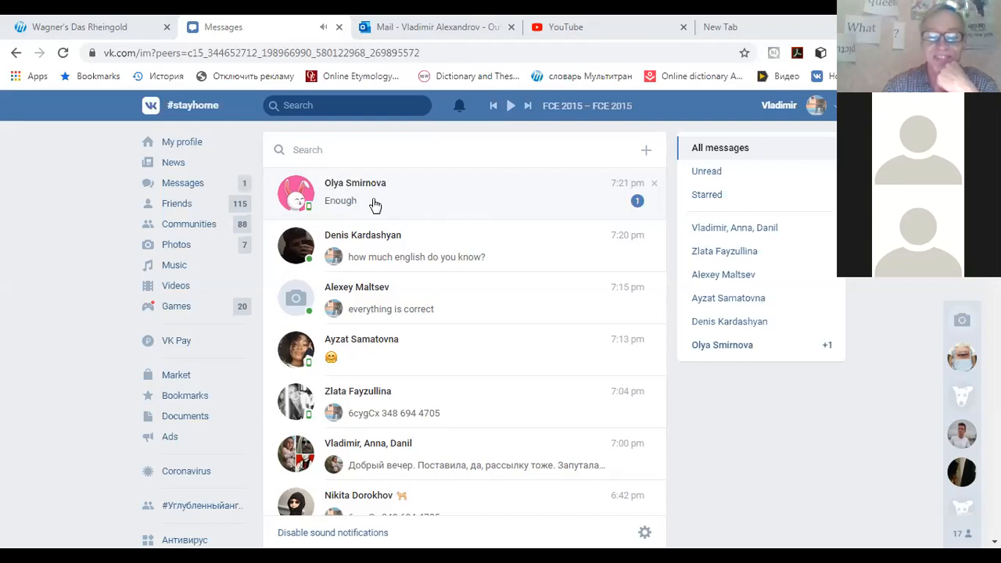
{"action": "left_click", "coordinate": [355, 190]}
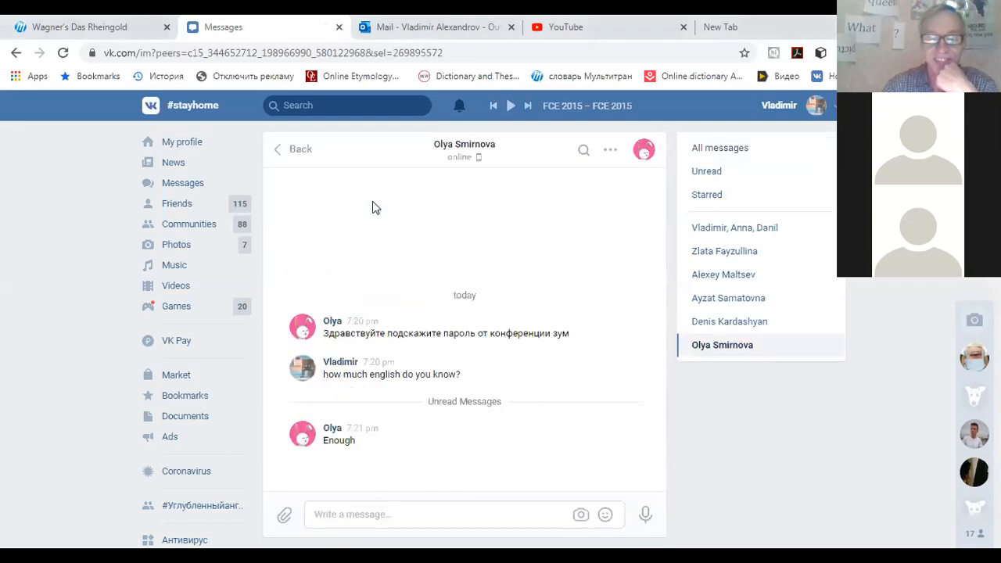
{"action": "left_click", "coordinate": [335, 513]}
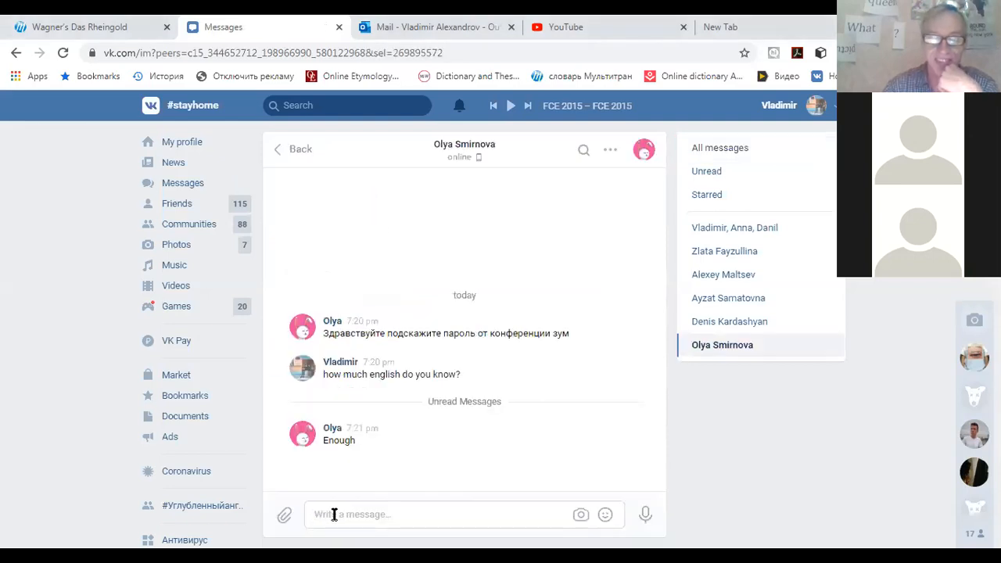
{"action": "type", "text": "end"}
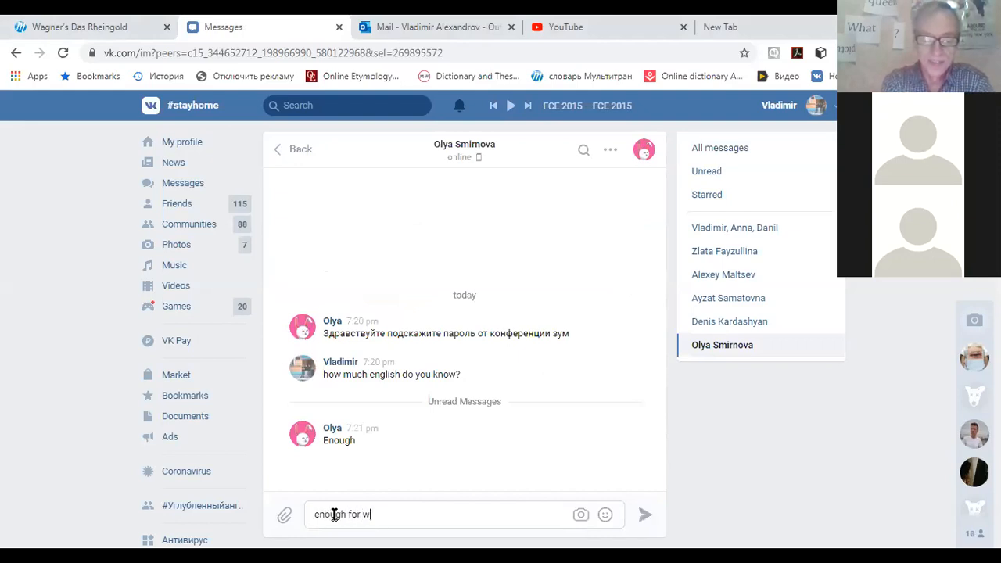
- Send the reply "enough for what" to the student
{"action": "type", "text": "hat"}
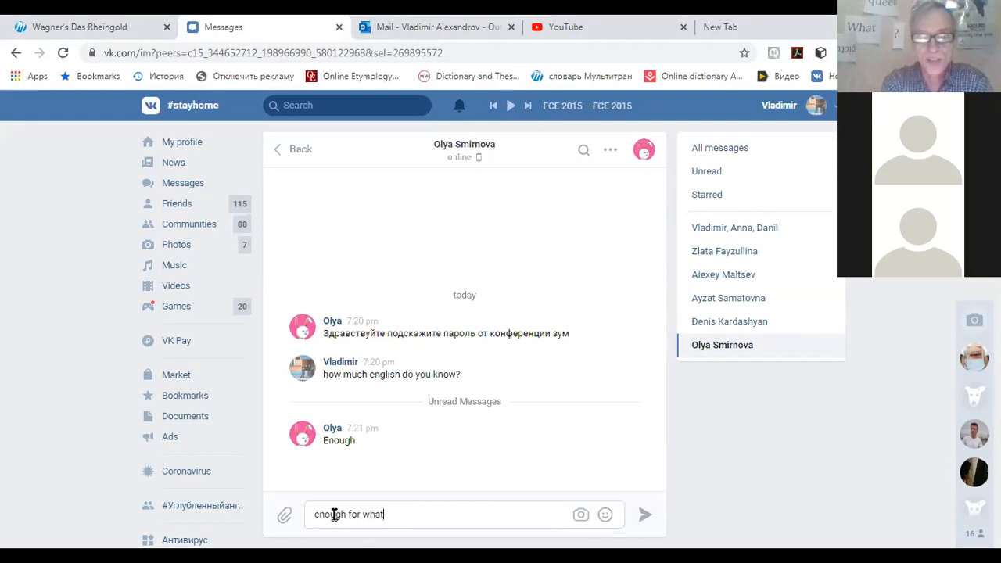
{"action": "left_click", "coordinate": [644, 513]}
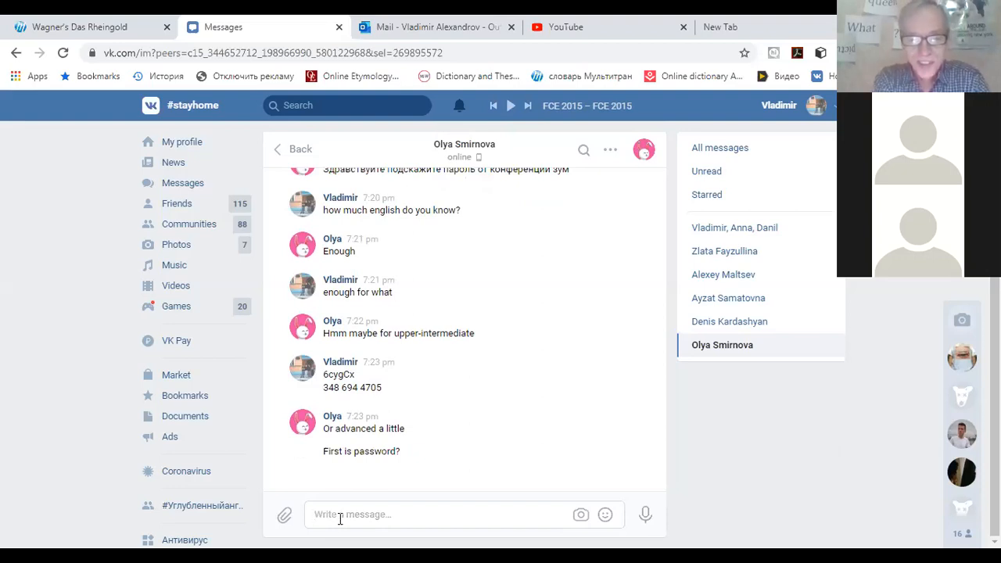
- Send the reply "figure it out yourself" about the password
{"action": "type", "text": "figure it"}
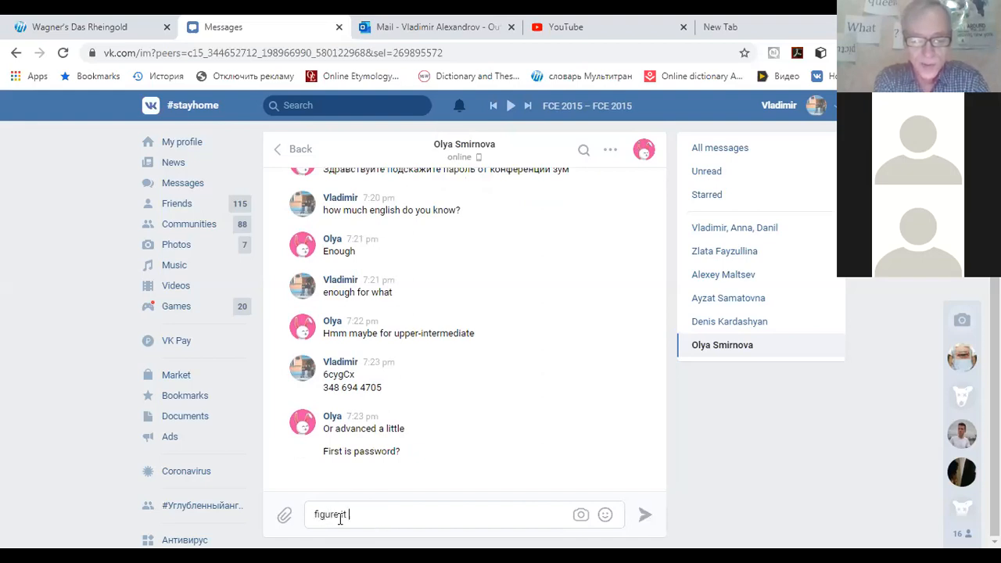
{"action": "type", "text": "out your"}
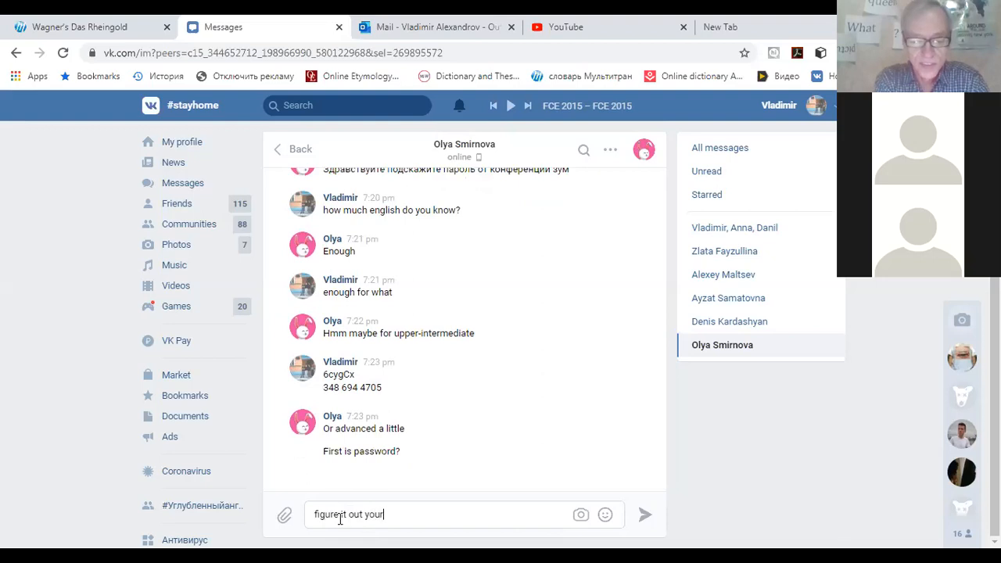
{"action": "type", "text": "self"}
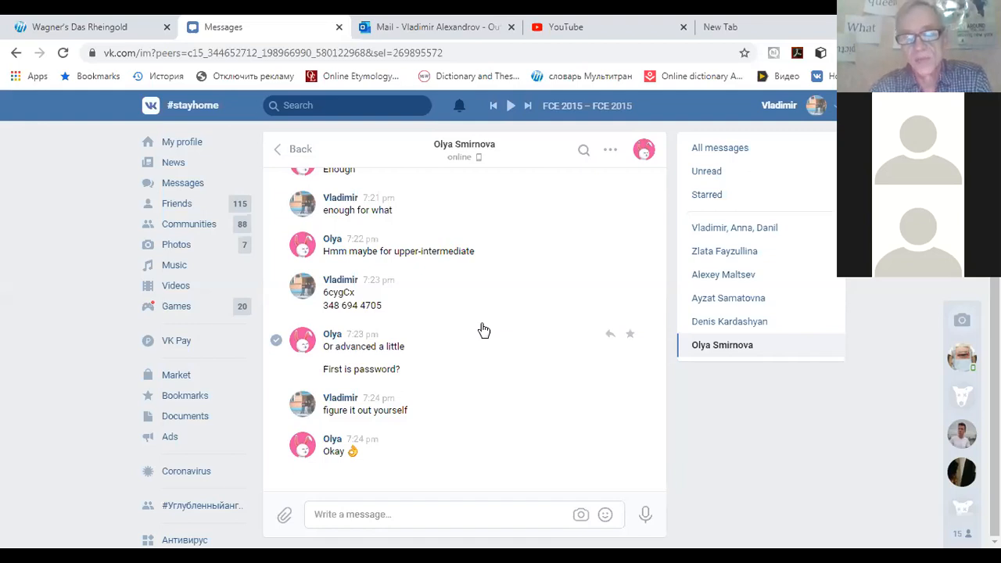
{"action": "mouse_move", "coordinate": [407, 313]}
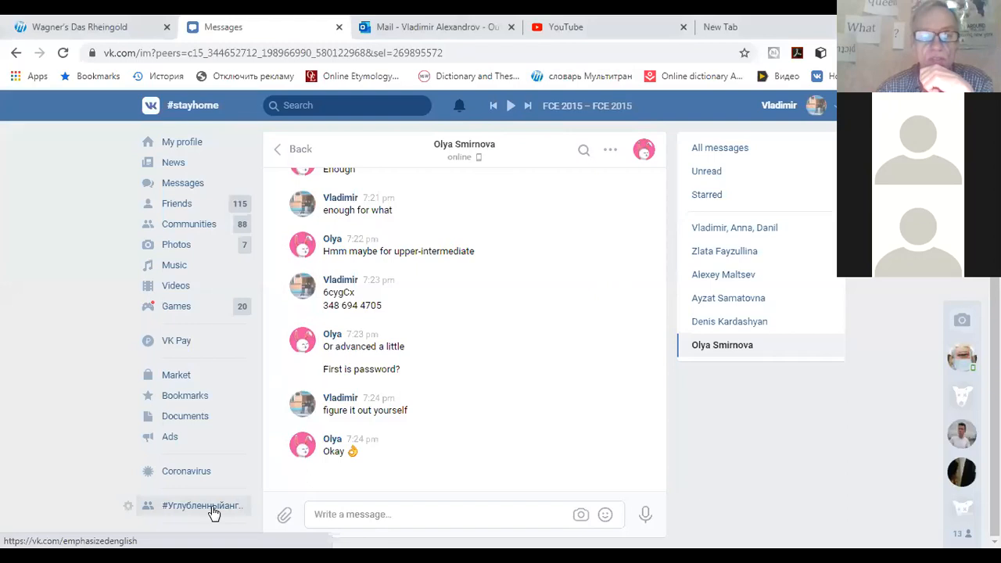
{"action": "left_click", "coordinate": [202, 505]}
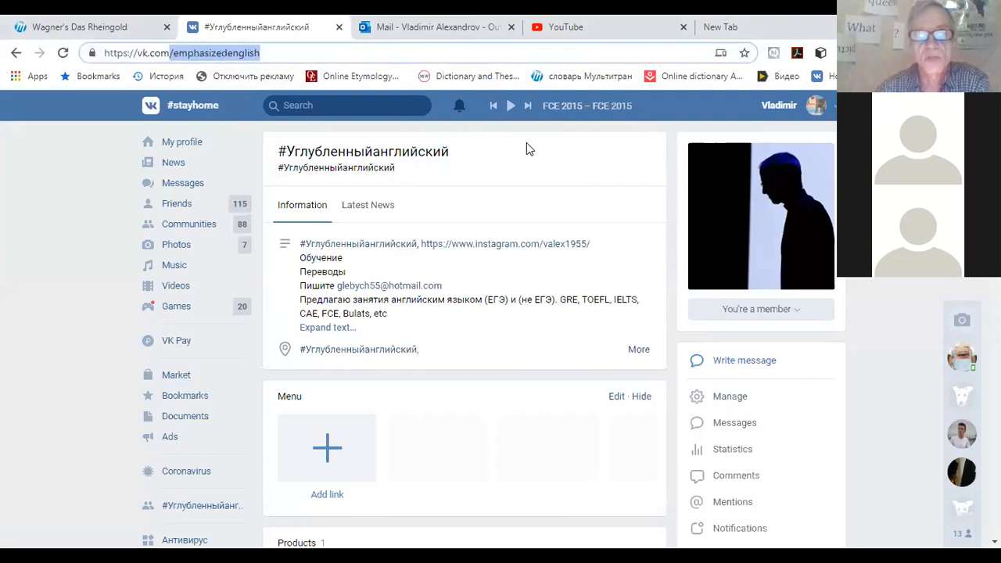
{"action": "mouse_move", "coordinate": [602, 230]}
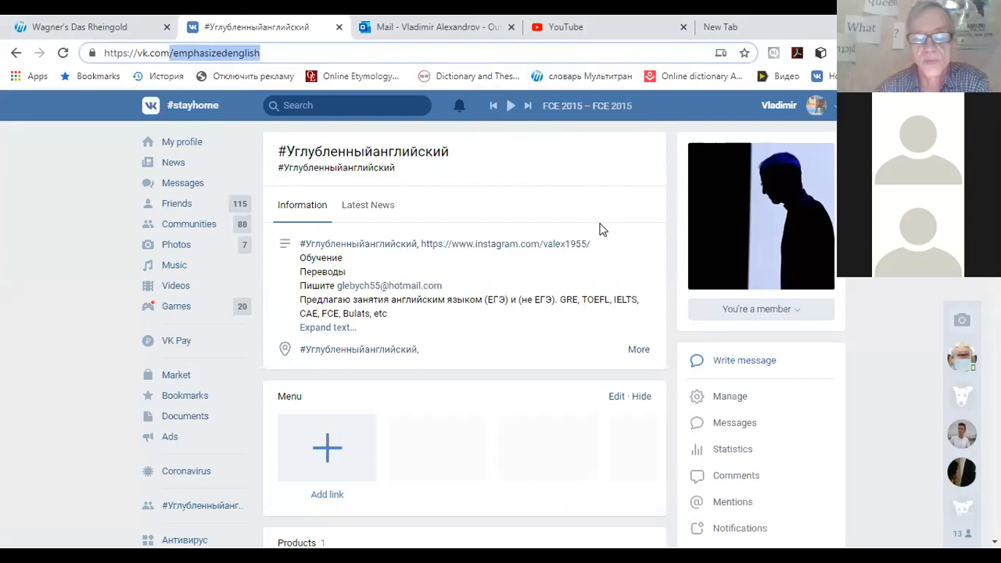
{"action": "scroll", "scroll_direction": "down", "scroll_amount": 3}
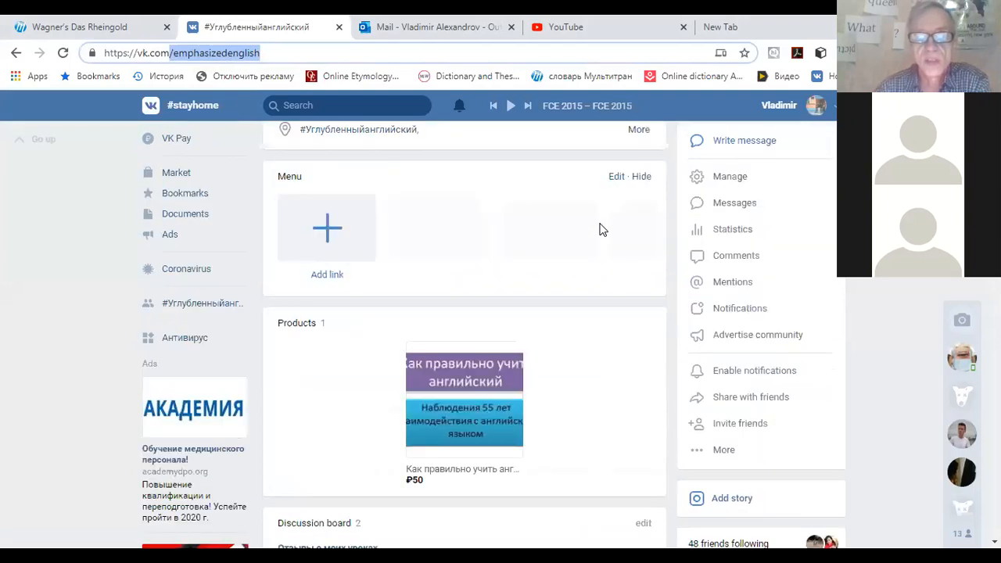
{"action": "scroll", "scroll_direction": "down", "scroll_amount": 3}
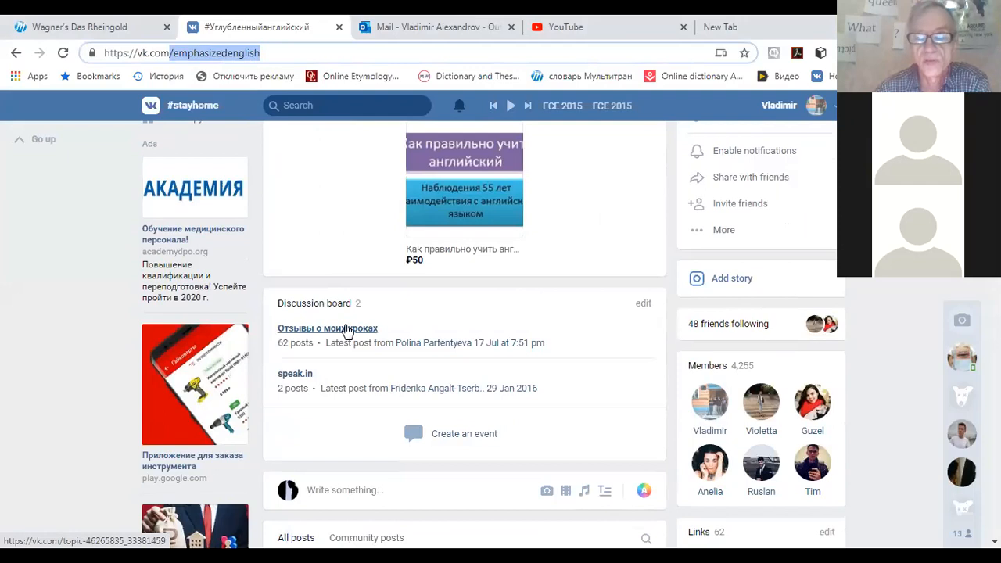
{"action": "mouse_move", "coordinate": [422, 332]}
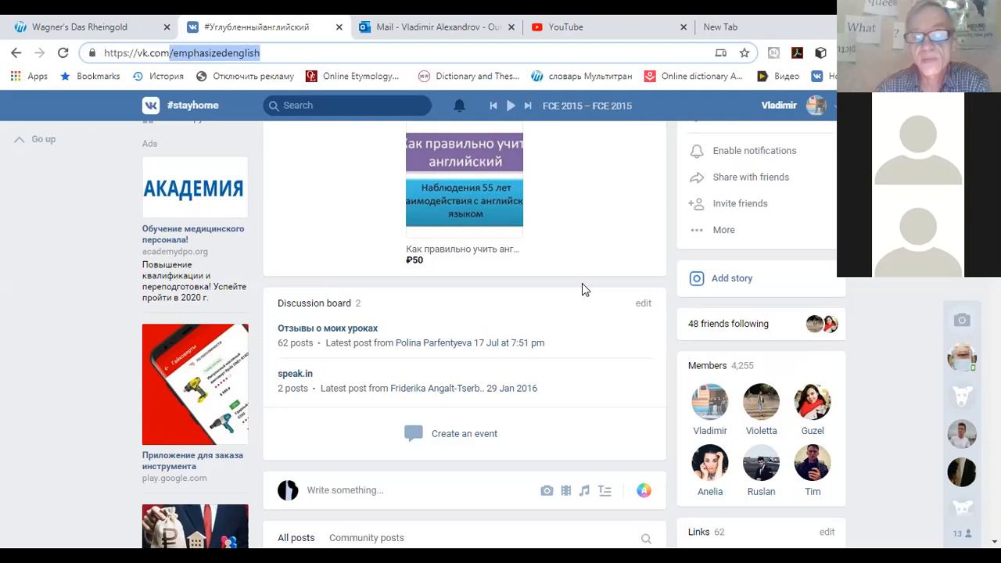
{"action": "mouse_move", "coordinate": [807, 247]}
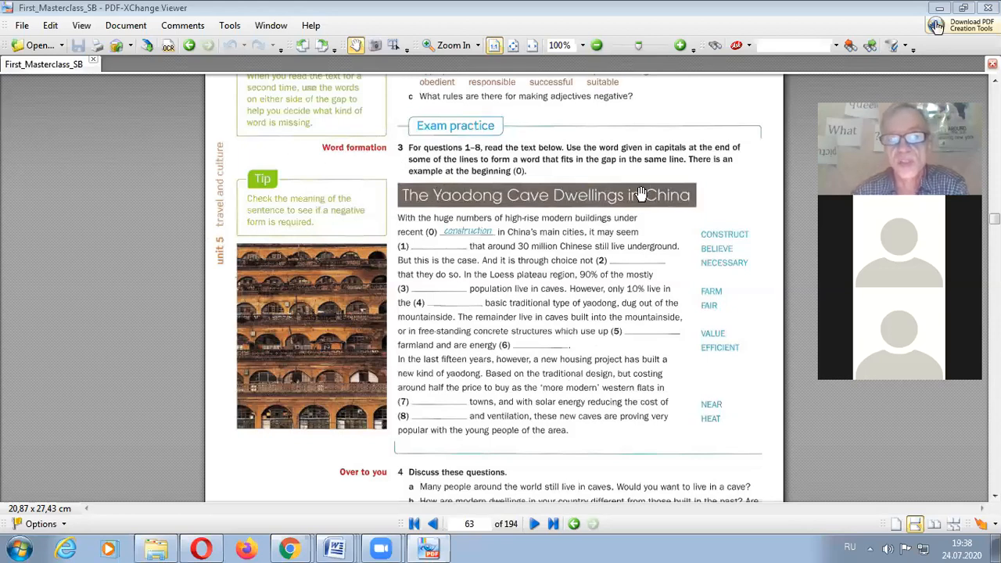
{"action": "mouse_move", "coordinate": [582, 391]}
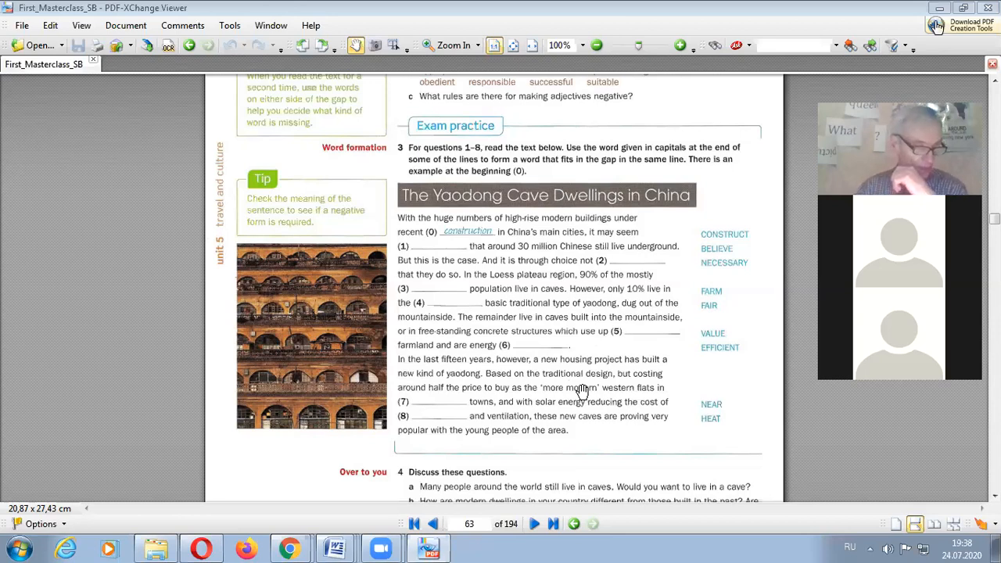
{"action": "mouse_move", "coordinate": [382, 165]}
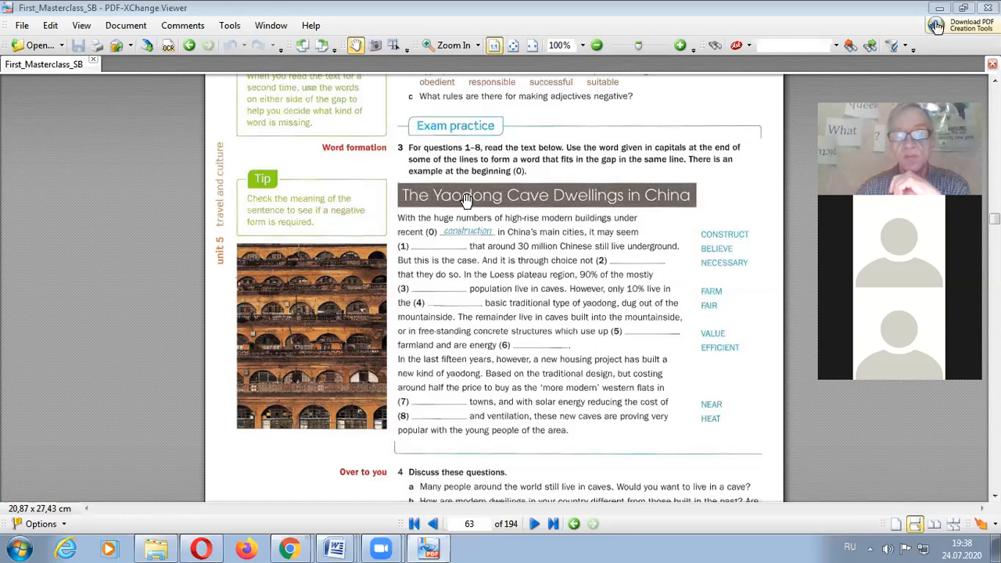
{"action": "mouse_move", "coordinate": [425, 205]}
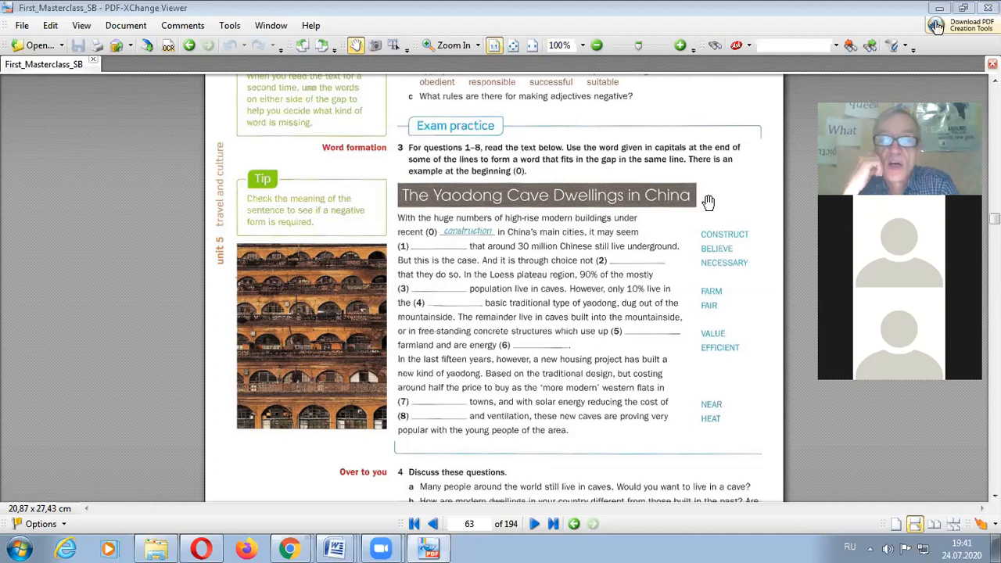
{"action": "mouse_move", "coordinate": [586, 186]}
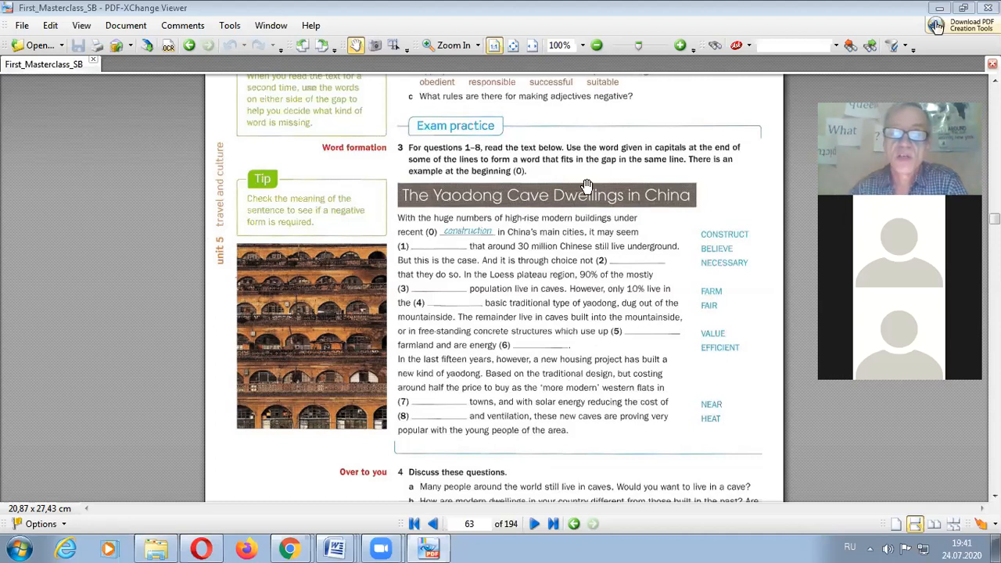
{"action": "mouse_move", "coordinate": [516, 228]}
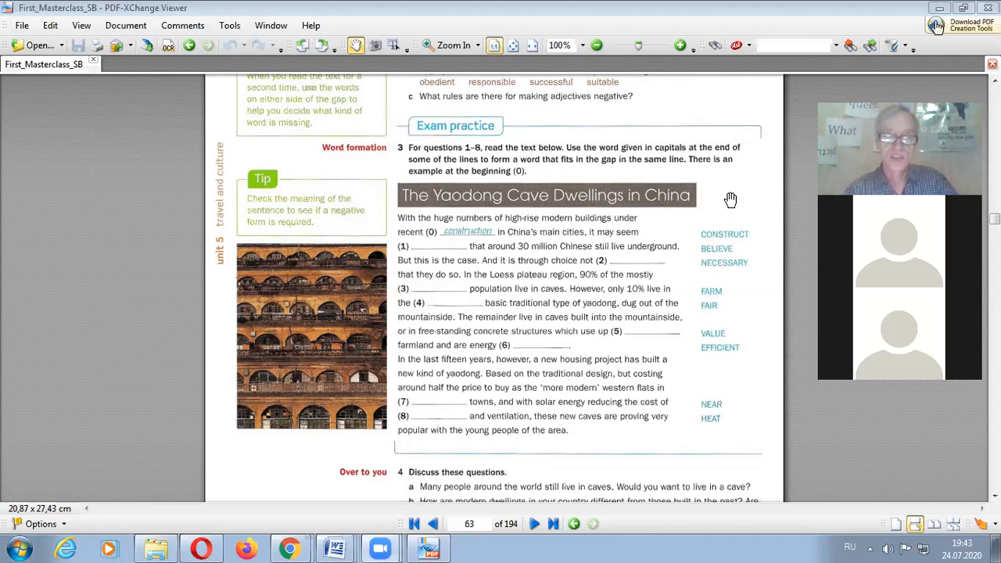
{"action": "mouse_move", "coordinate": [682, 182]}
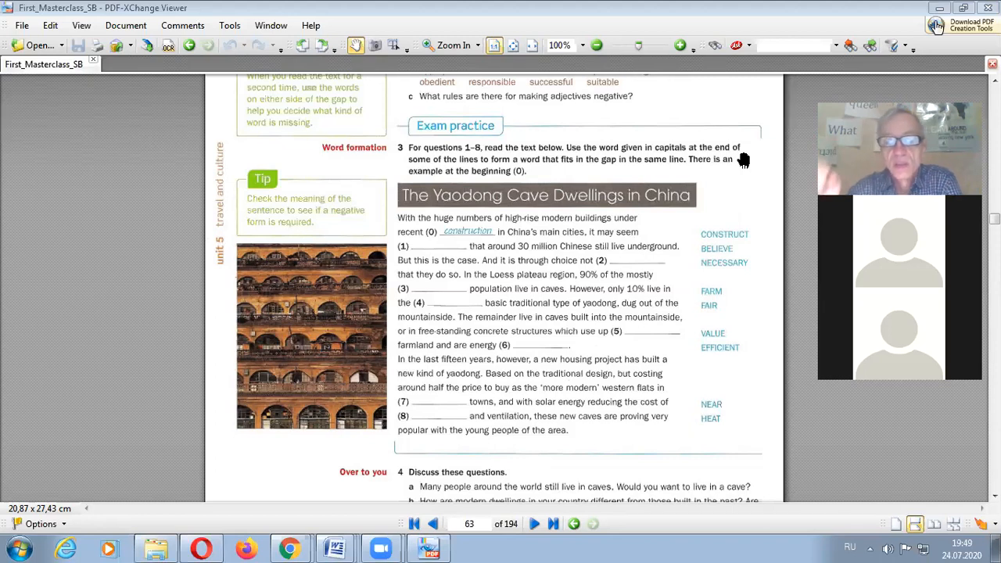
{"action": "mouse_move", "coordinate": [789, 97]}
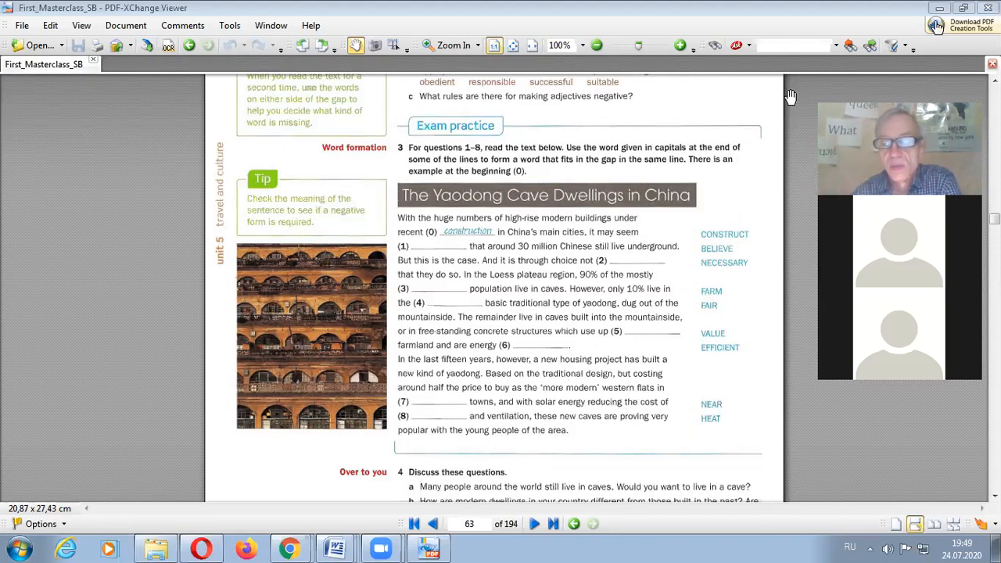